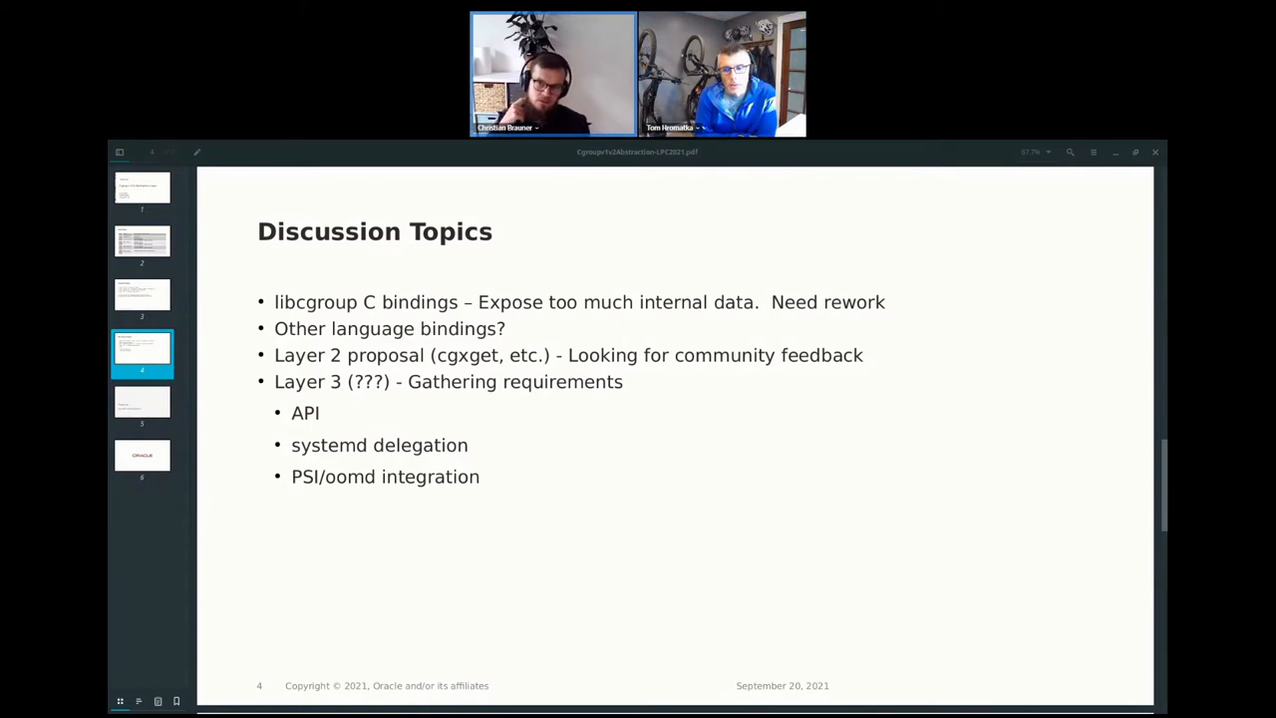
pyautogui.moveTo(789, 143)
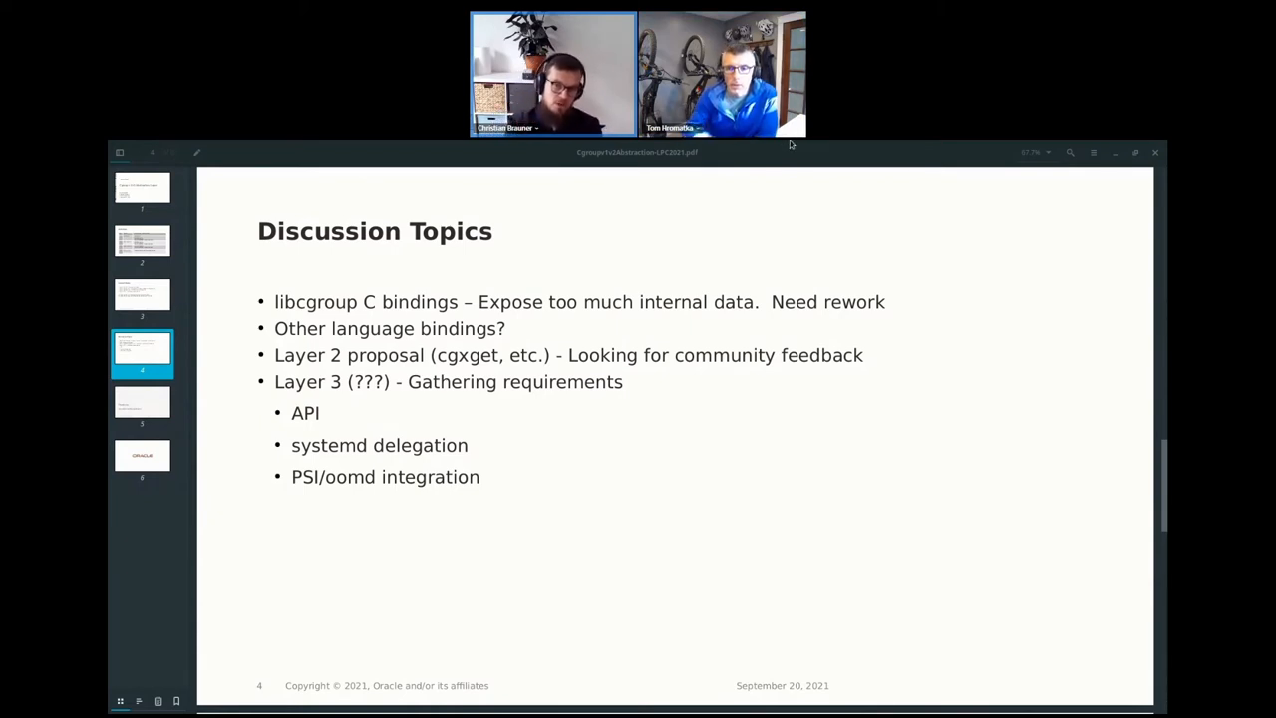